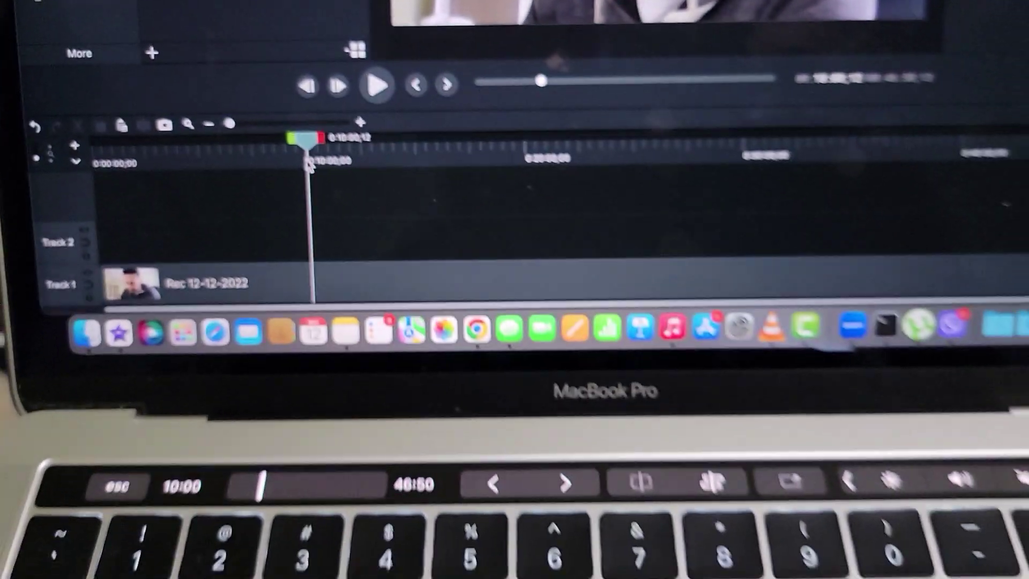
# Open Project Settings and view the Frame Rate choices: 25, 30, 50 and 60 fps
pyautogui.click(376, 85)
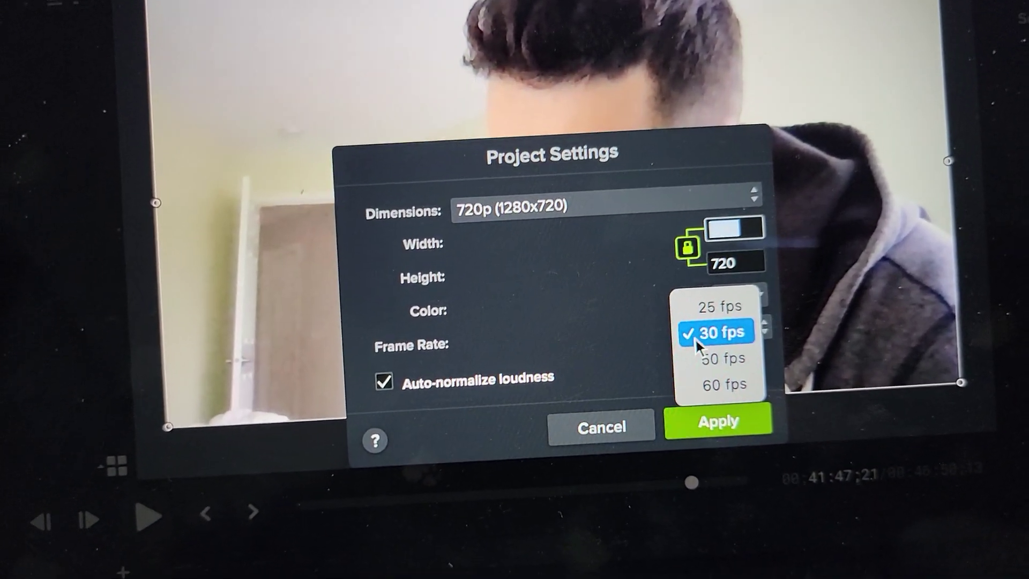
pyautogui.click(725, 383)
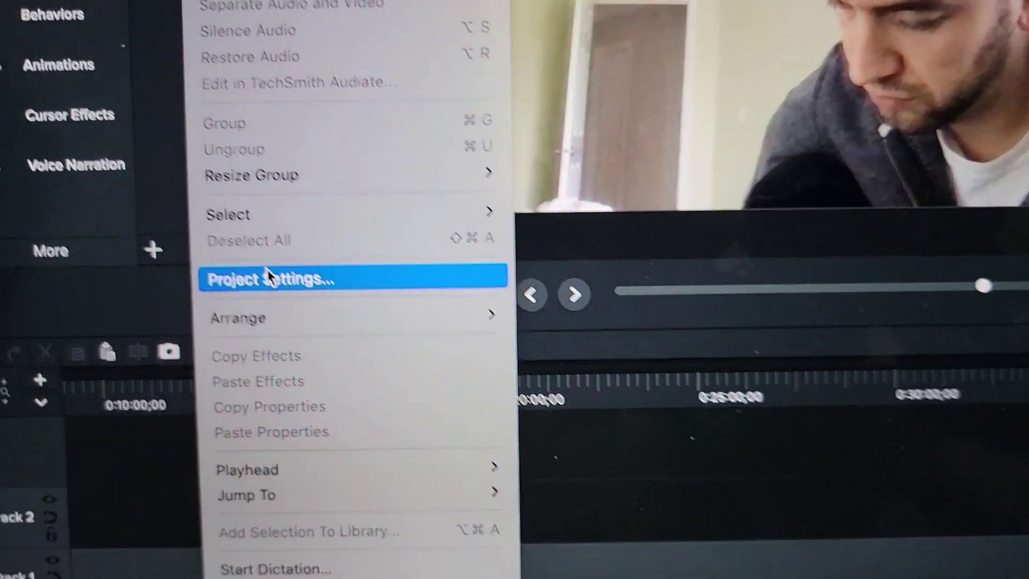
# Reopen Project Settings to confirm the frame rate reads 60 fps
pyautogui.click(276, 279)
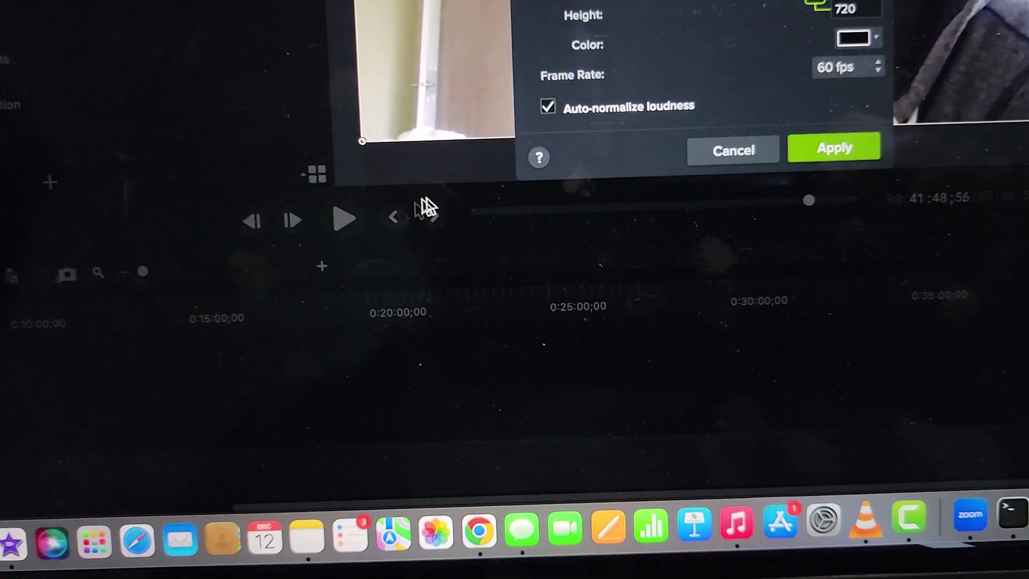